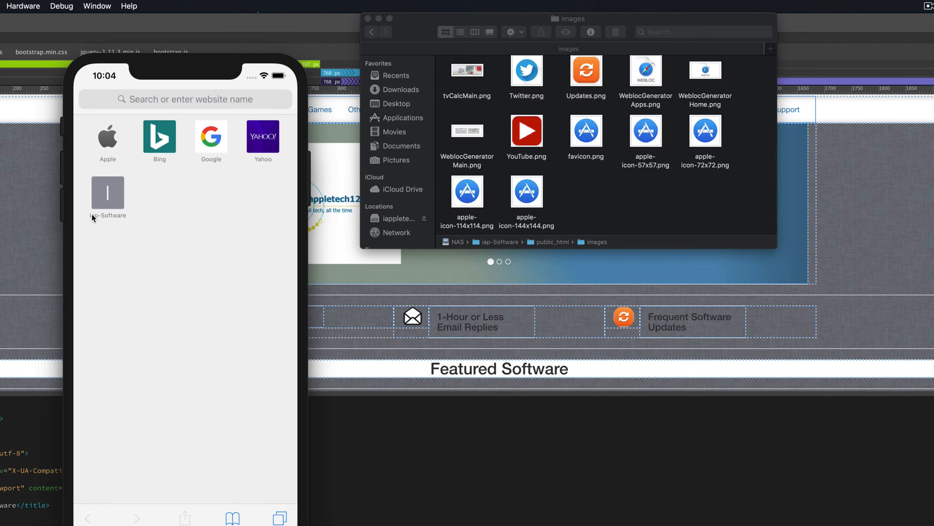
{"action": "mouse_move", "coordinate": [122, 228]}
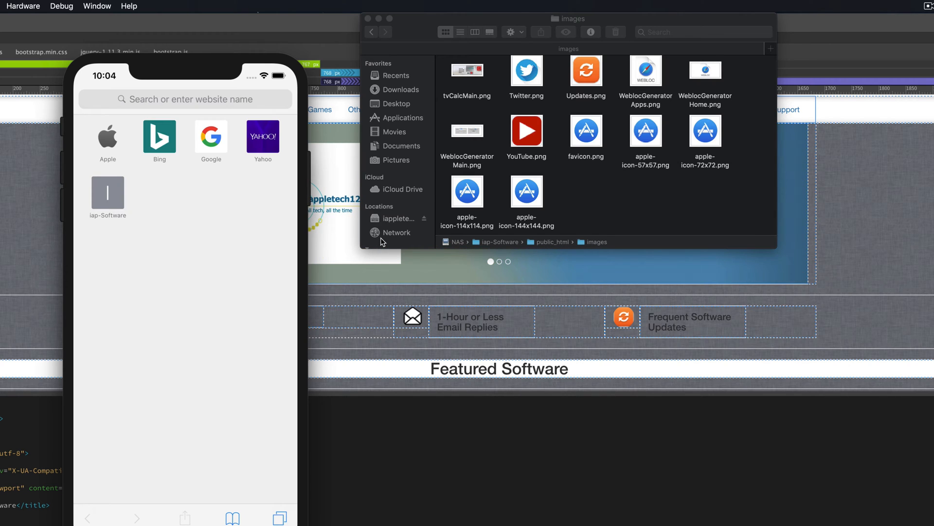
{"action": "mouse_move", "coordinate": [582, 206]}
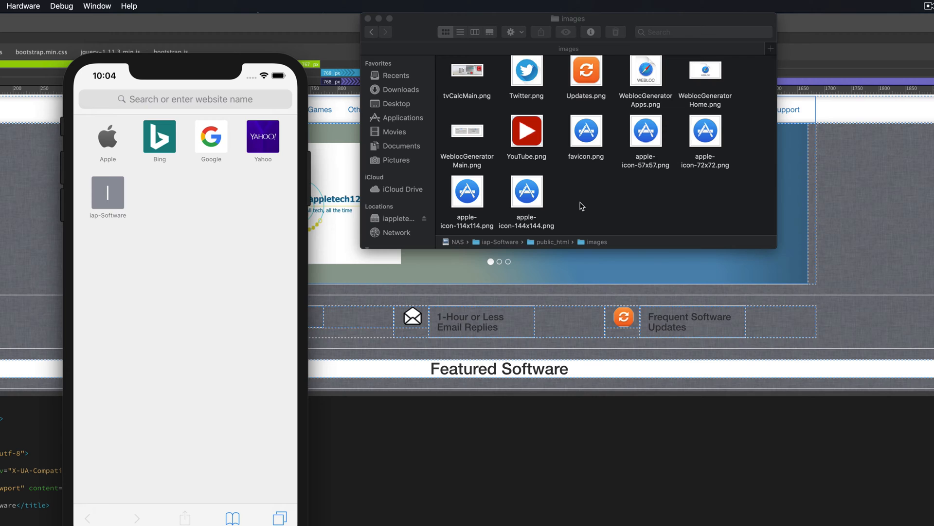
{"action": "left_click", "coordinate": [585, 130]}
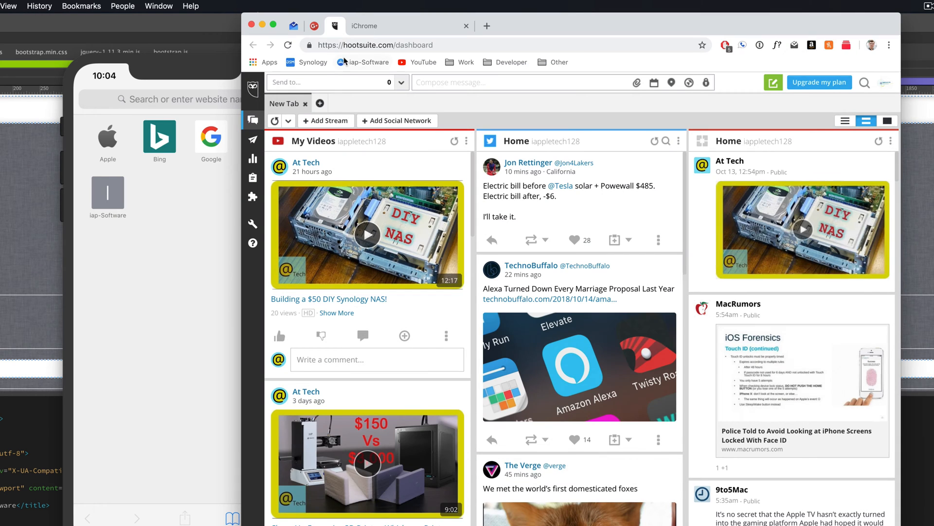
{"action": "mouse_move", "coordinate": [364, 62]}
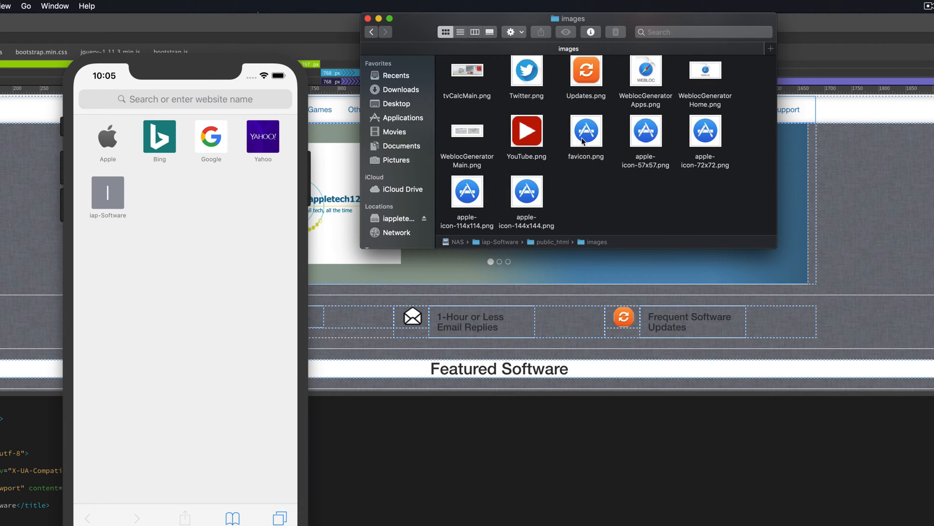
{"action": "left_click", "coordinate": [585, 131]}
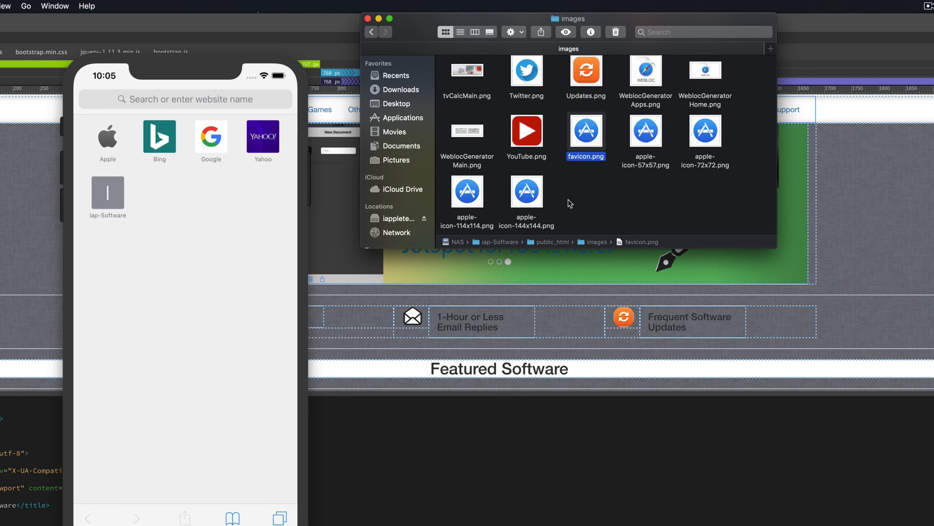
{"action": "left_click", "coordinate": [645, 132]}
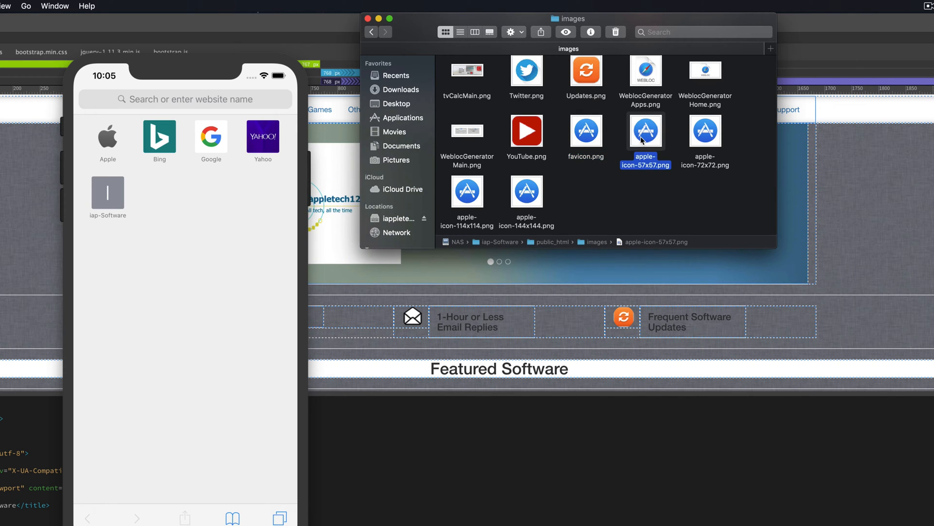
{"action": "left_click", "coordinate": [631, 208]}
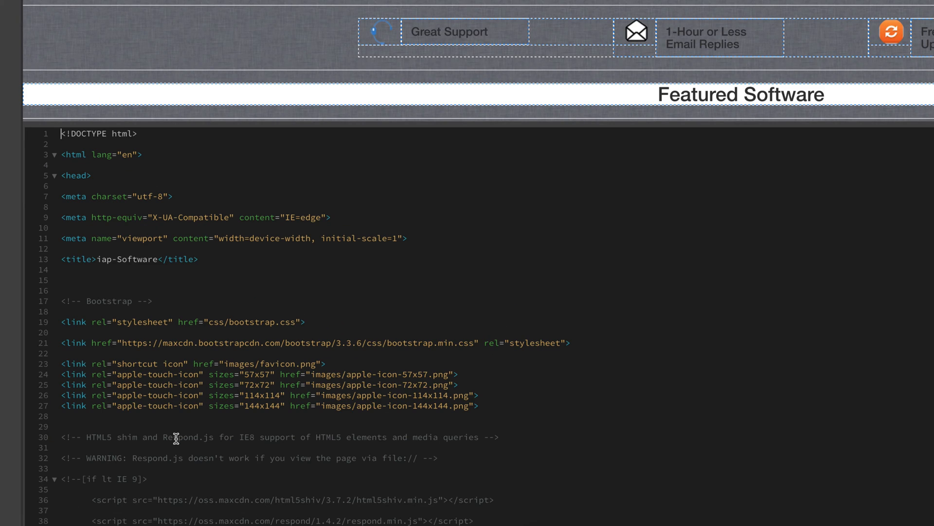
{"action": "scroll", "scroll_direction": "down", "scroll_amount": 3}
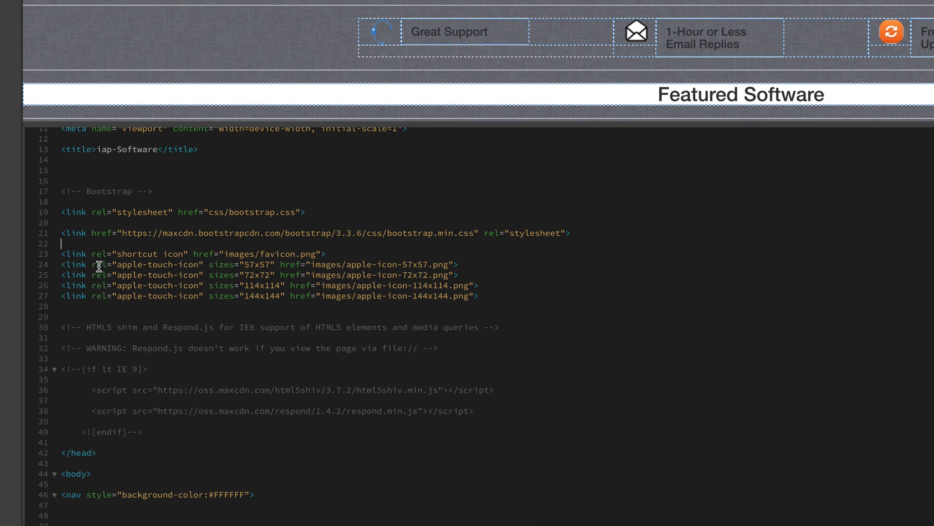
{"action": "mouse_move", "coordinate": [154, 267]}
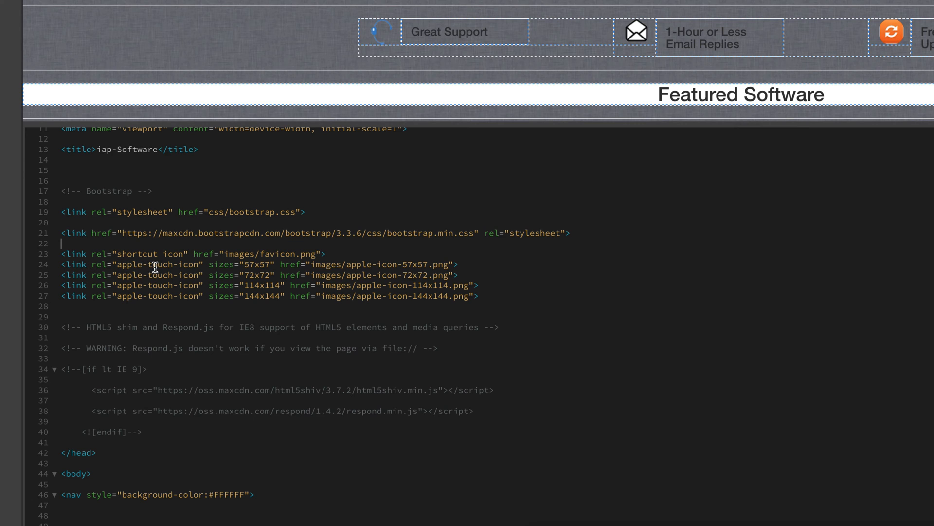
{"action": "mouse_move", "coordinate": [208, 267]}
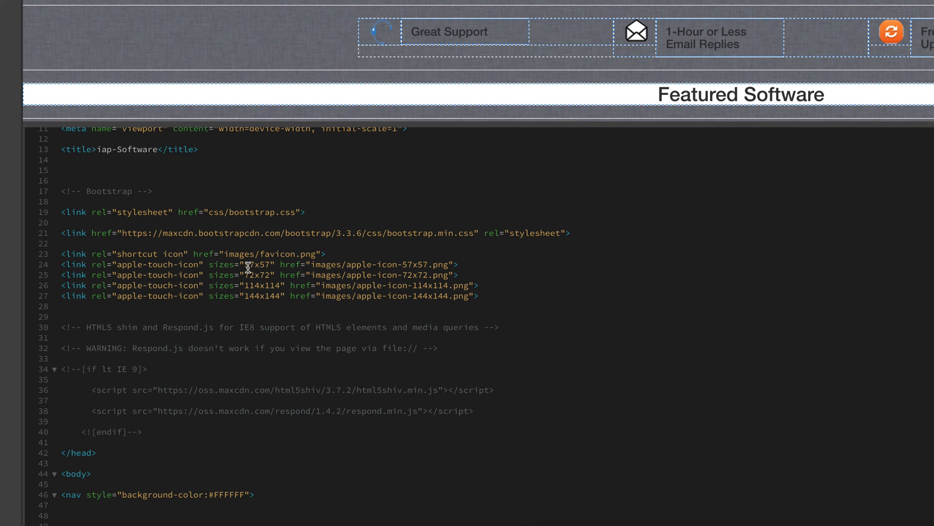
{"action": "mouse_move", "coordinate": [261, 297]}
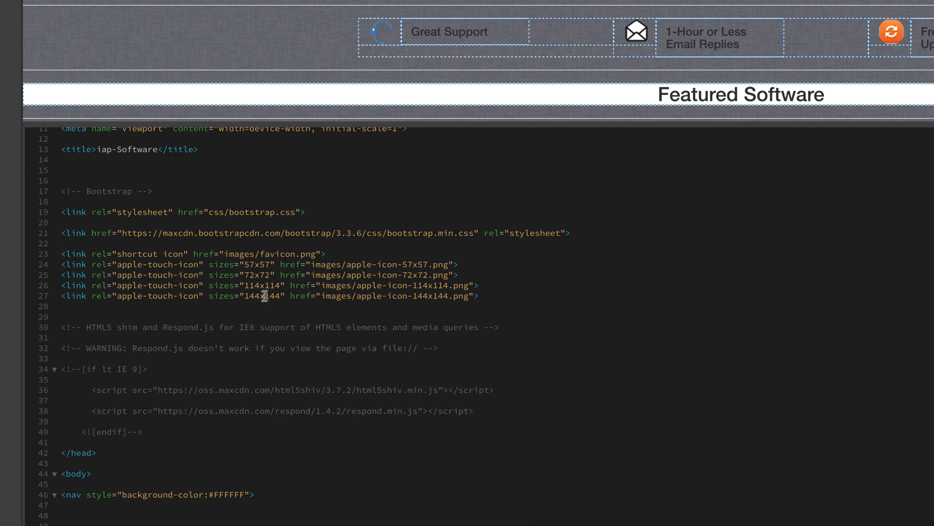